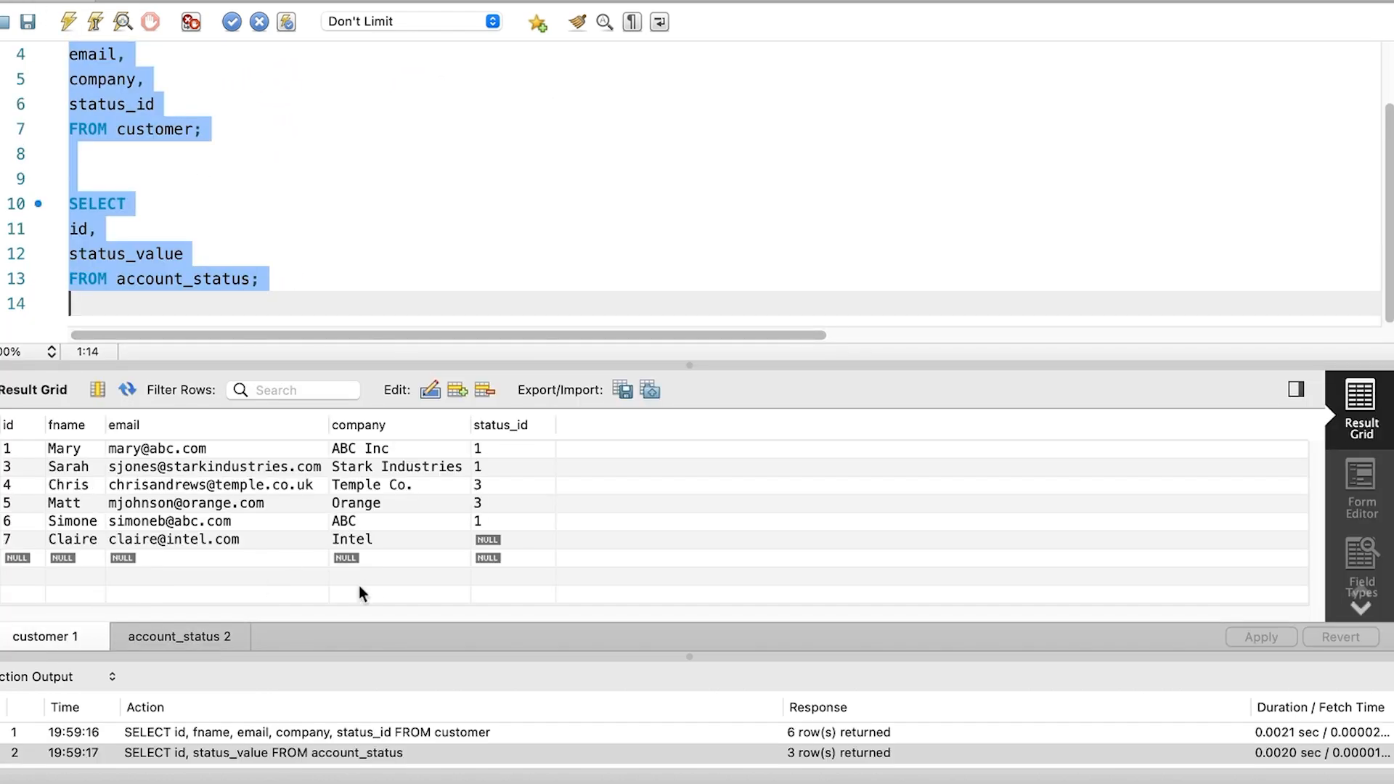
On the empty line below the two queries, start a third query with SELECT id,.
click(179, 636)
text(id,)
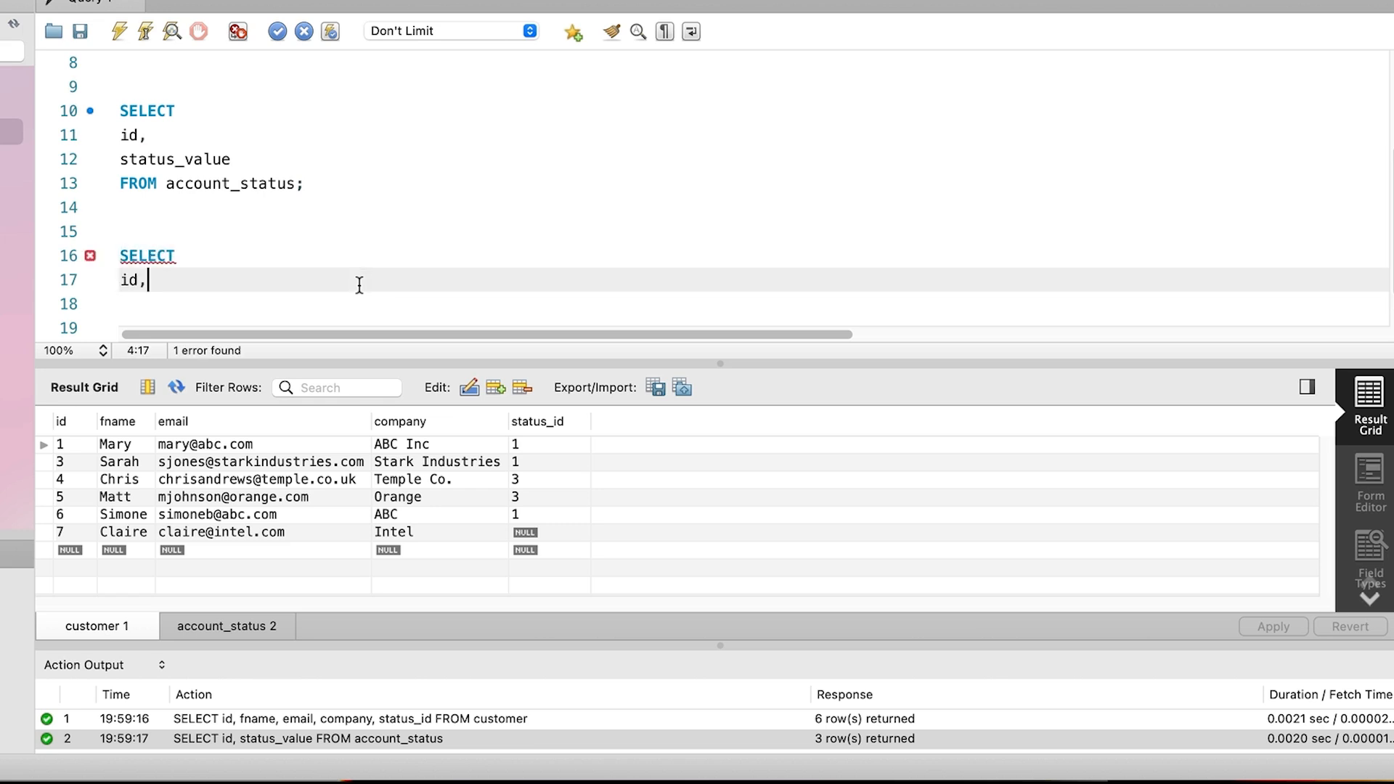
Add fname, email, company, status_id FROM customer, followed by INNER JOIN.
text(fname,)
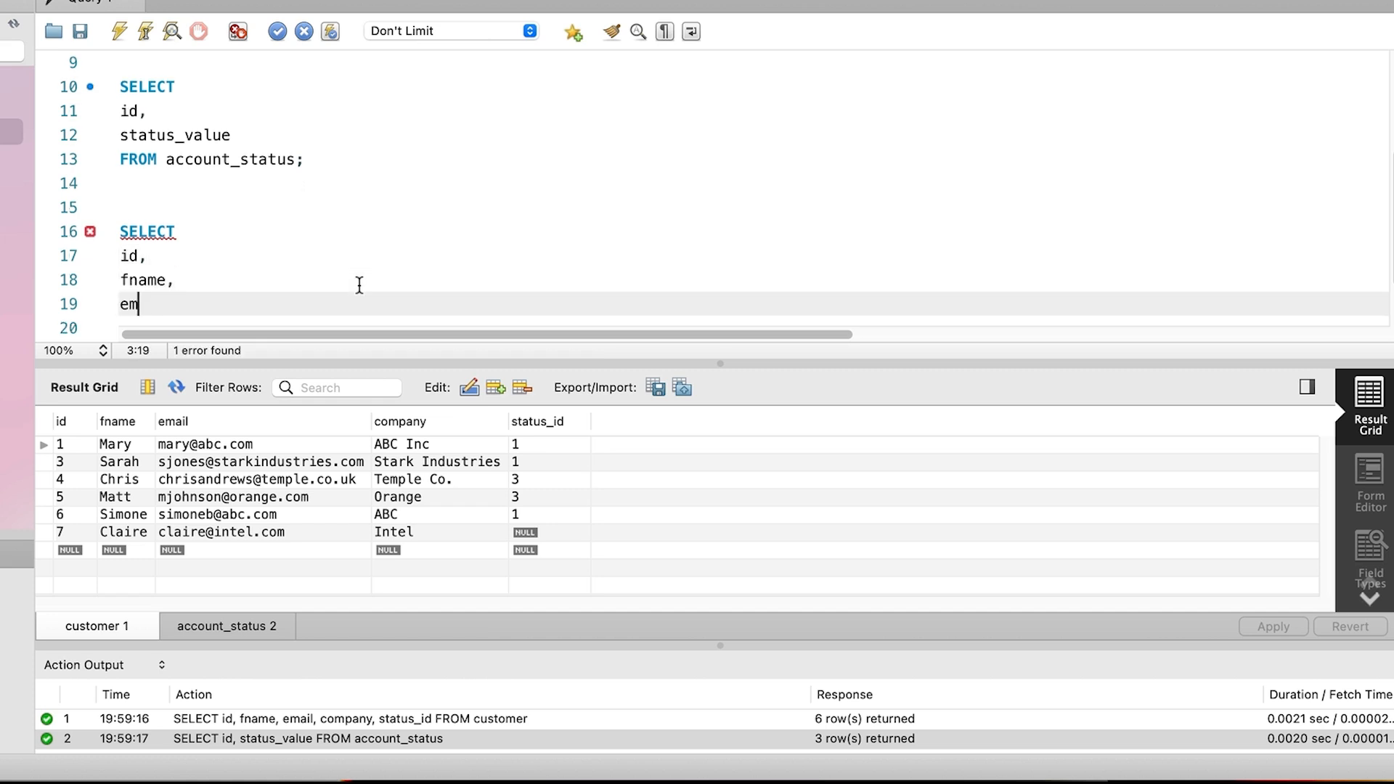
text(ail,)
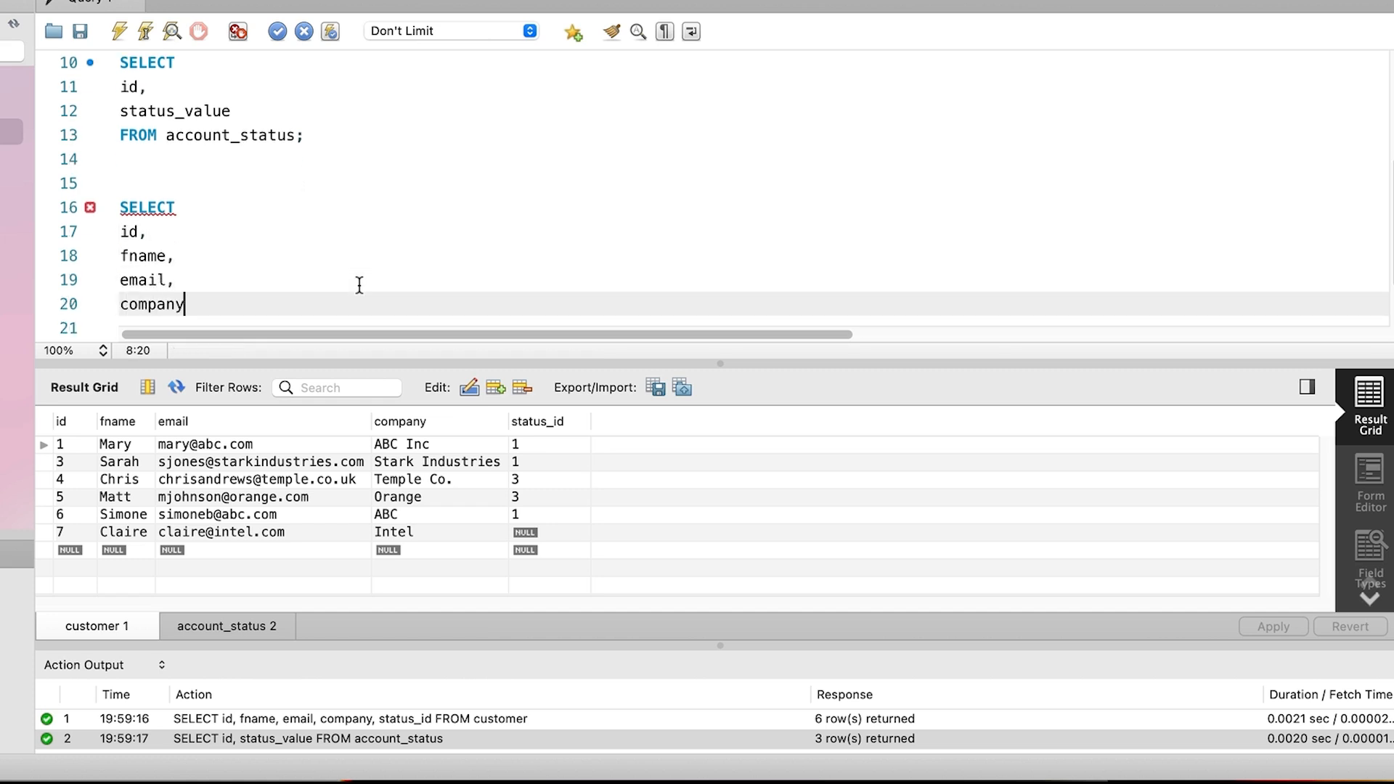
text(,)
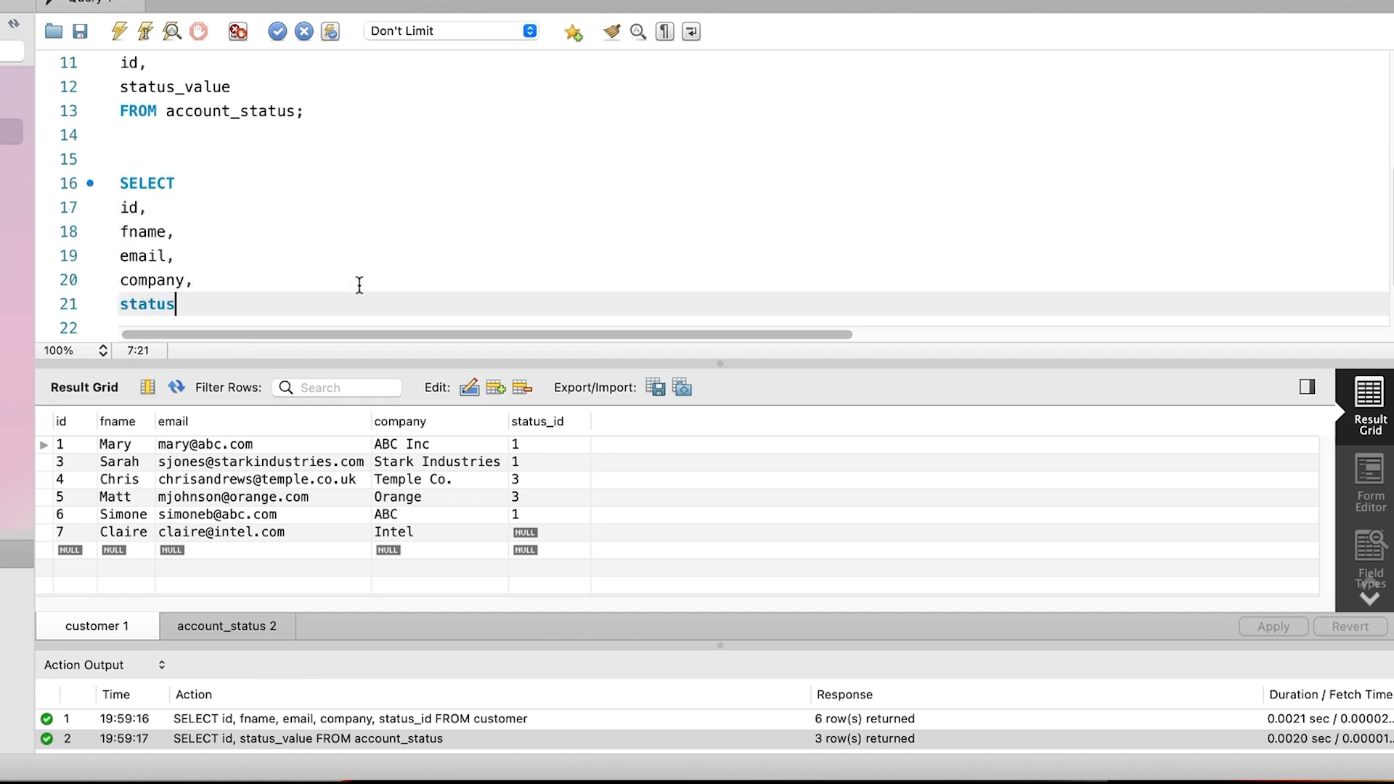
text(_id,)
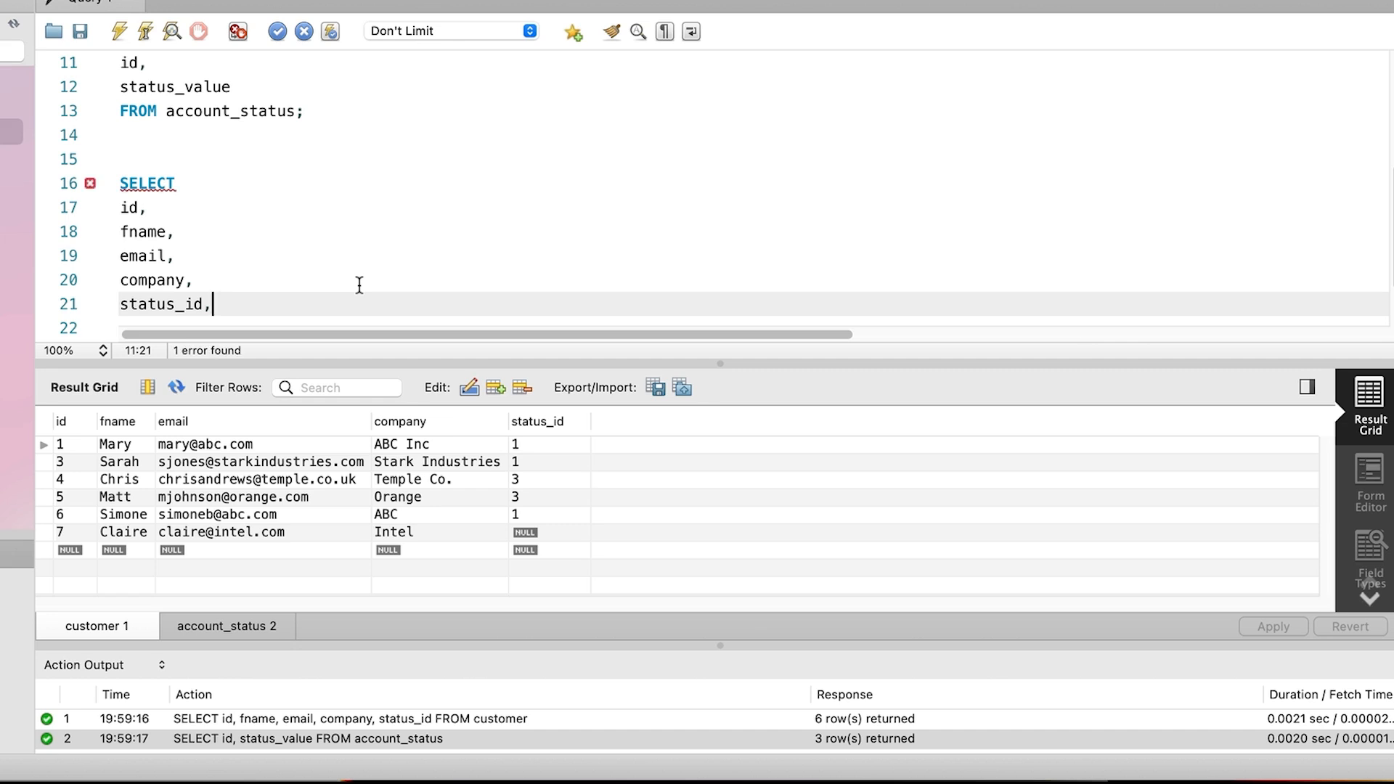
text(F)
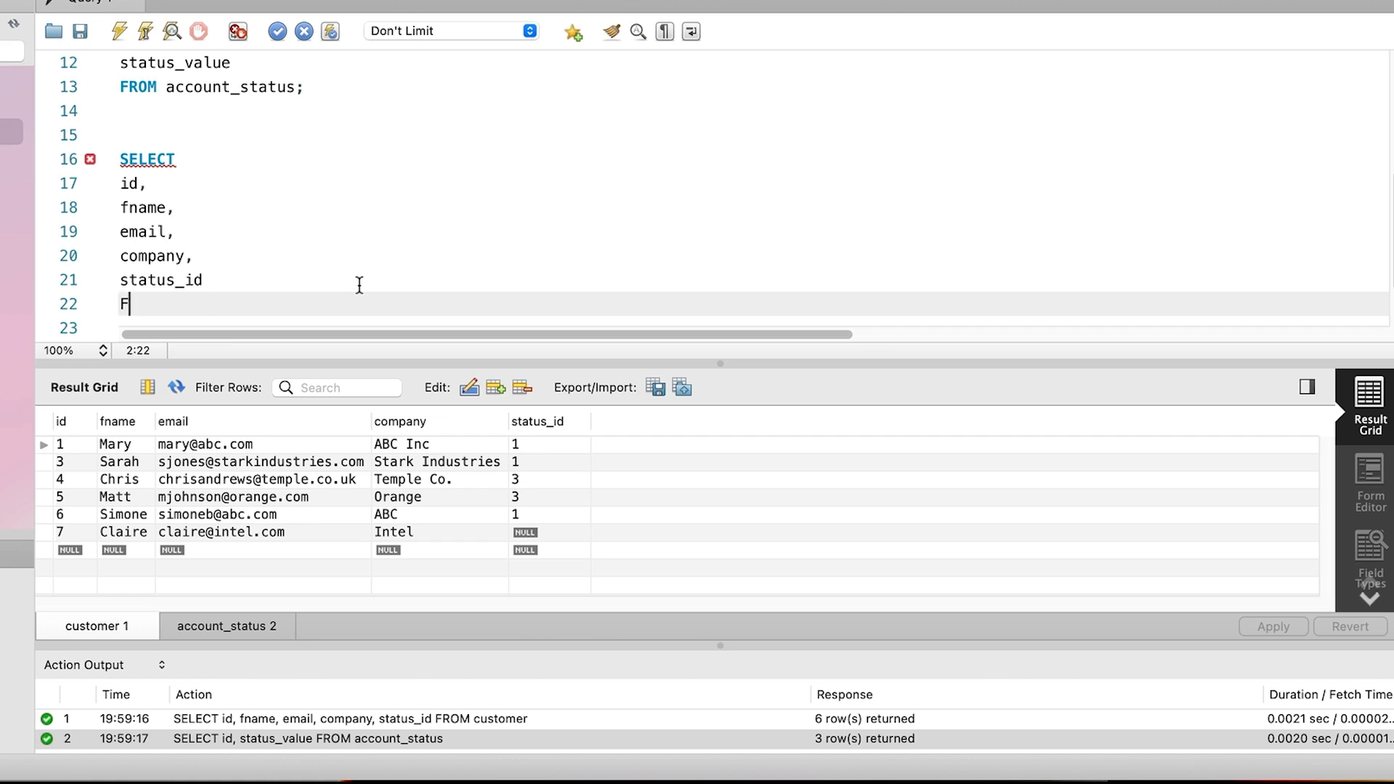
text(ROM customer)
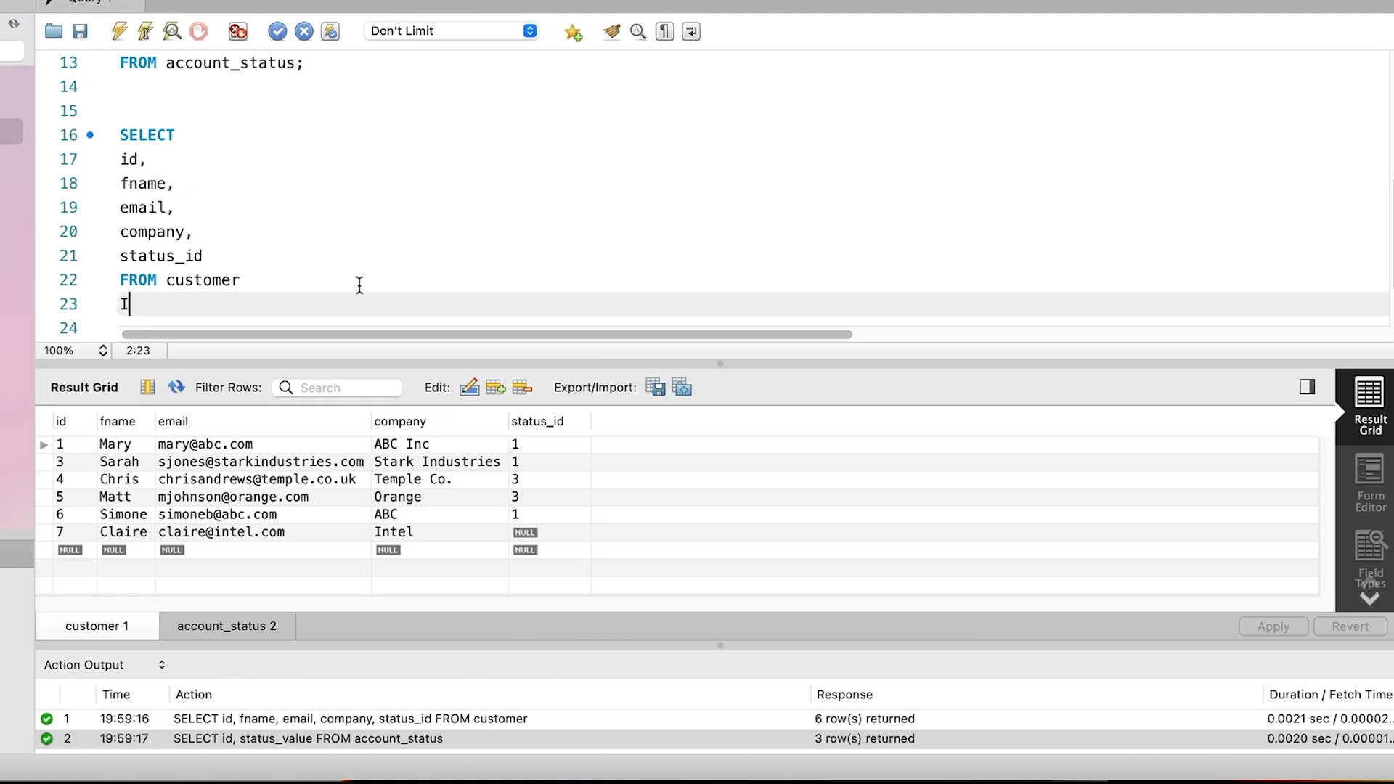
text(INNER)
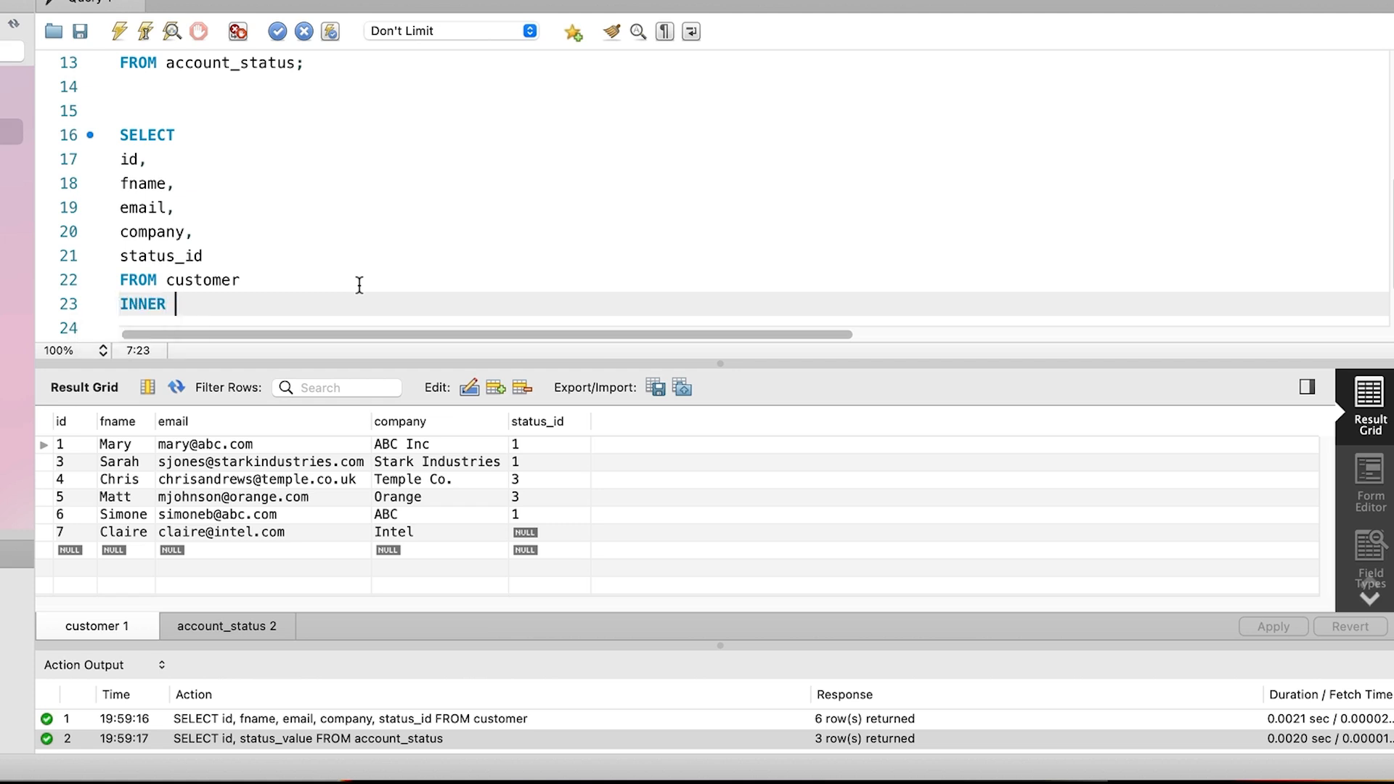
text(JOIN)
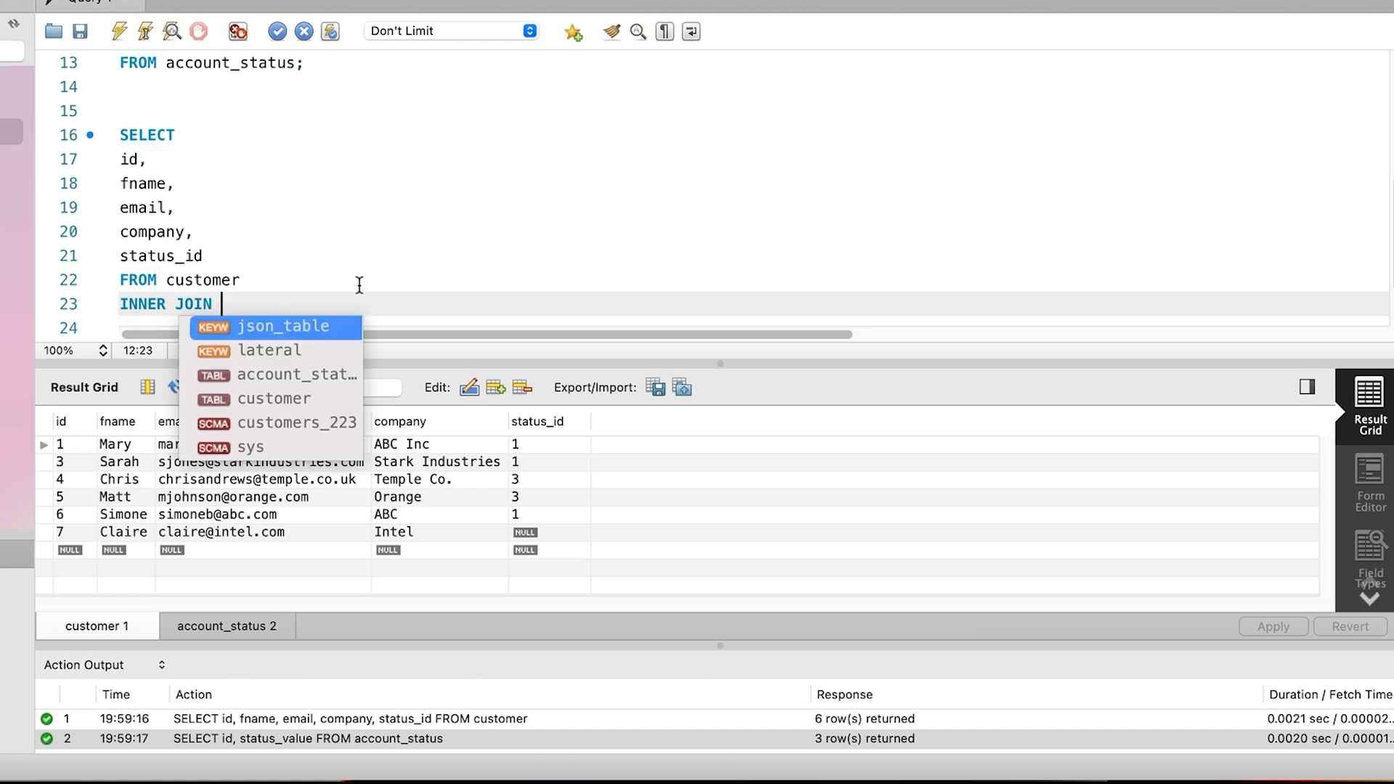
Complete the join with account_status ON customer.status_id = account_status.id and select status_value.
text(account_status)
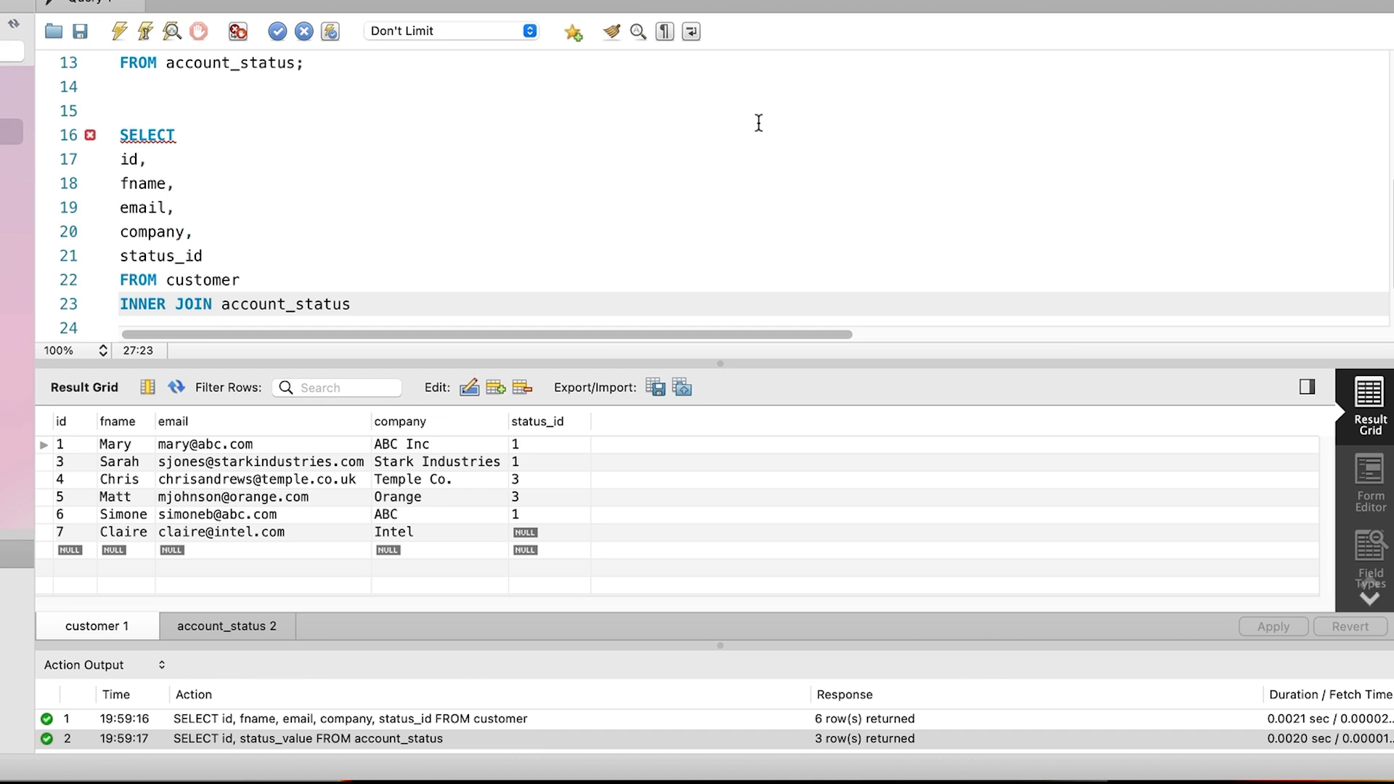
text(ON)
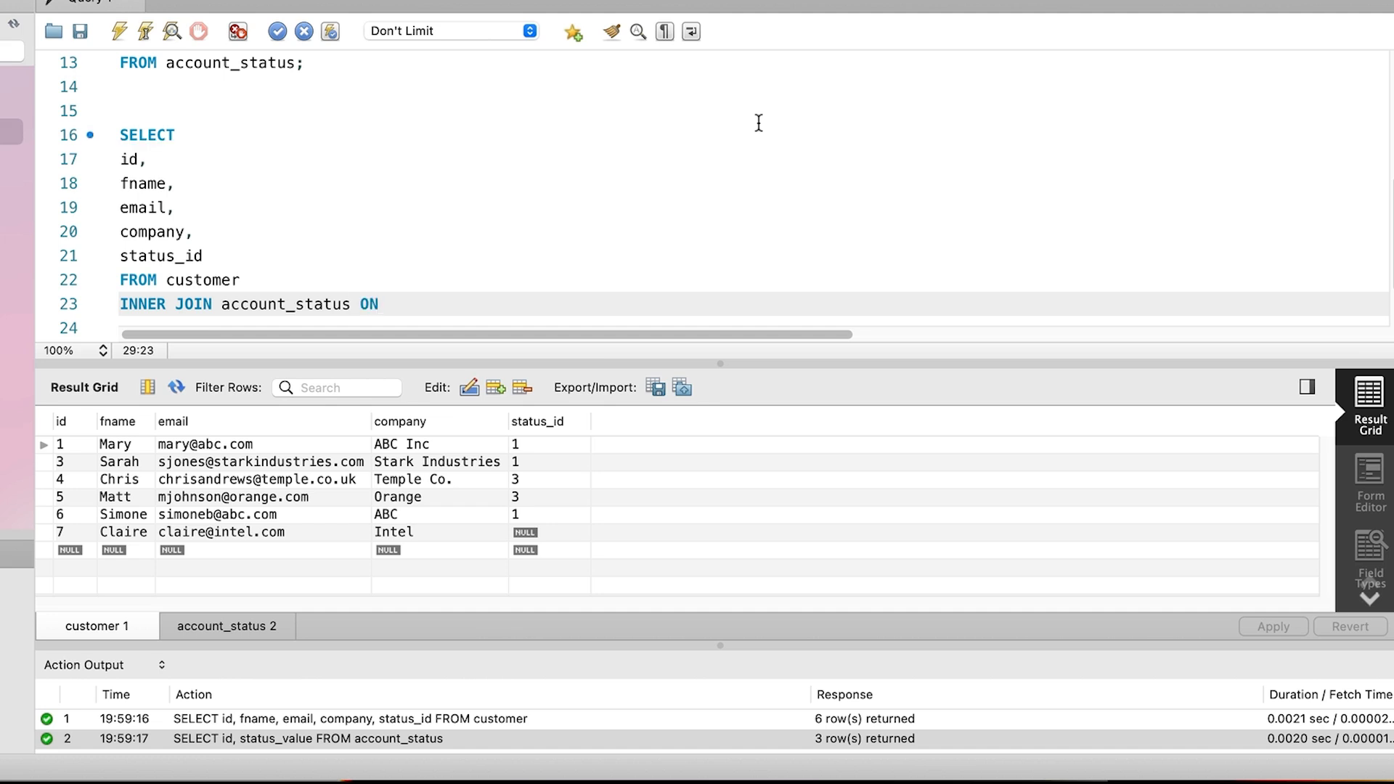
text(customer.status_id = account)
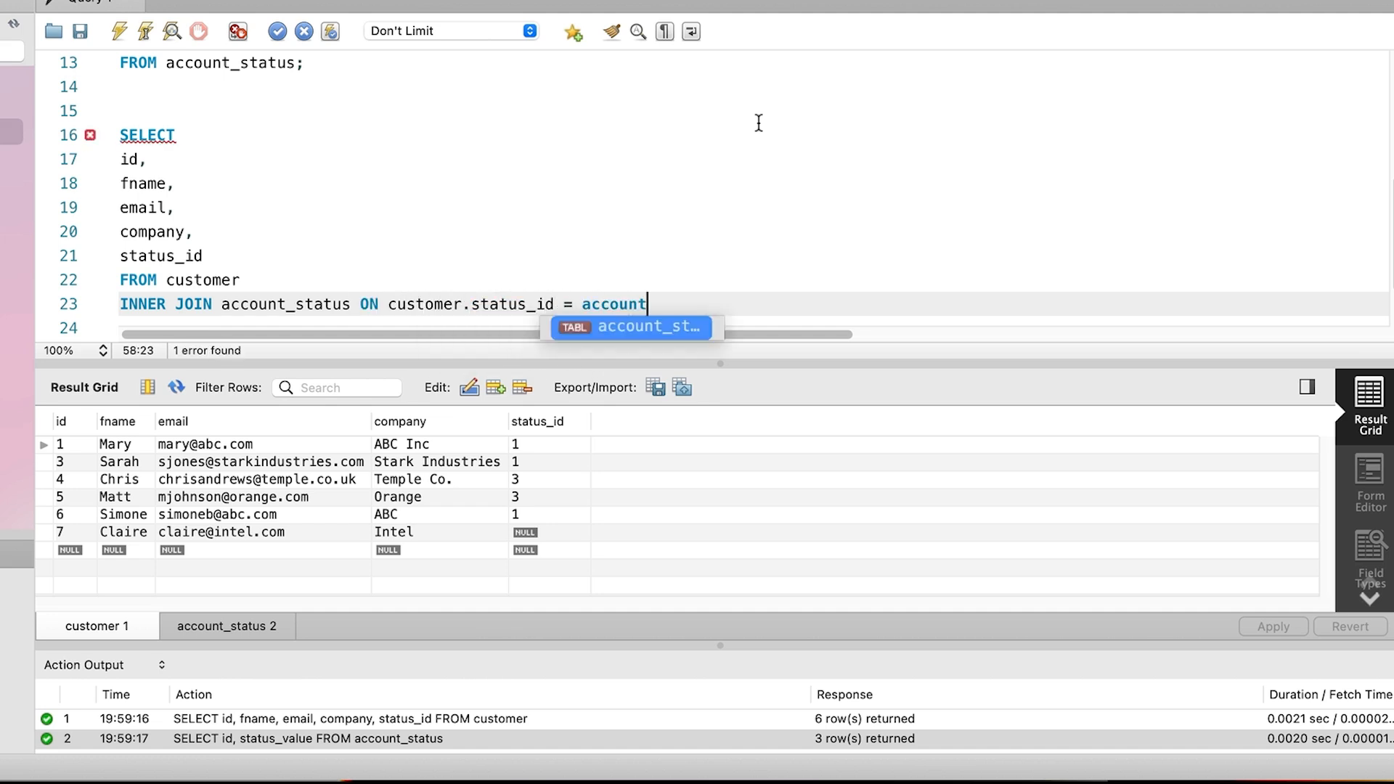
text(_status.id;)
text(status_)
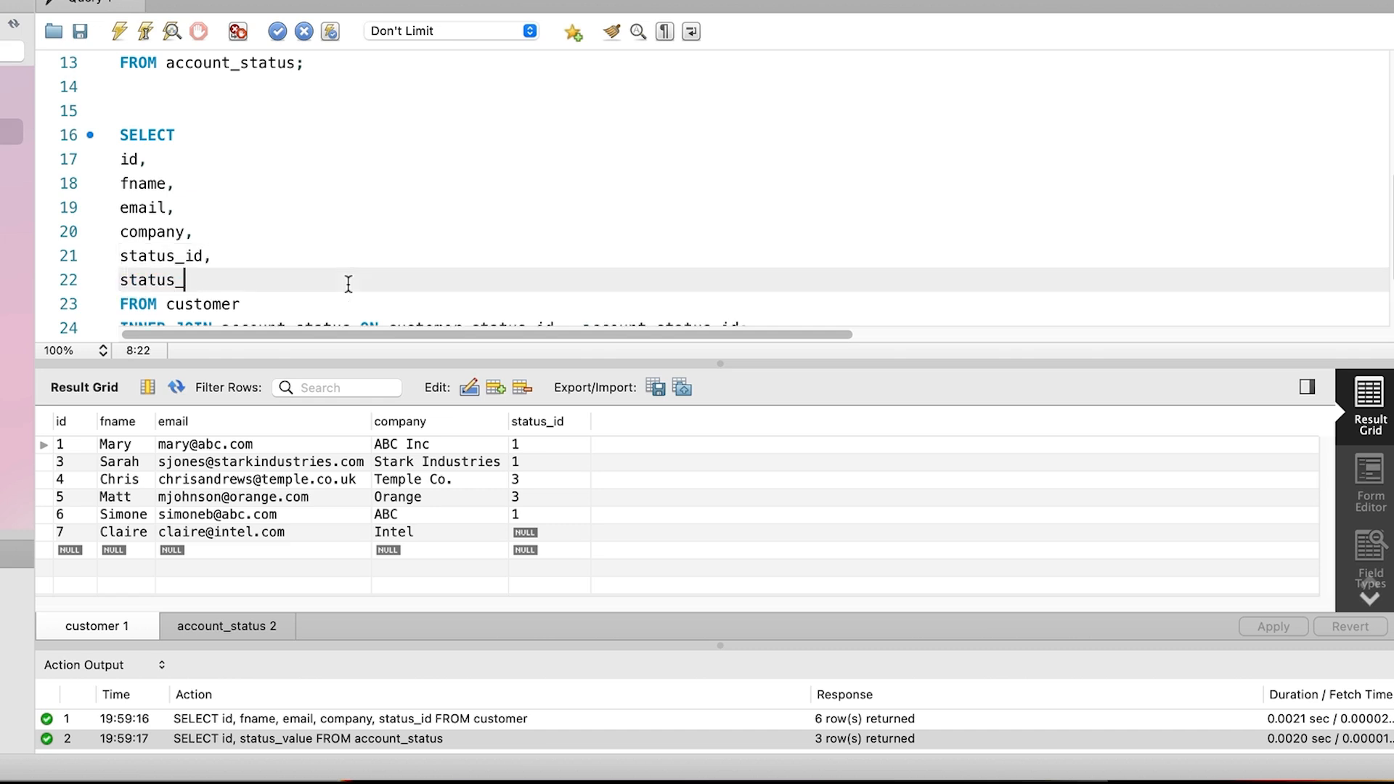
text(value)
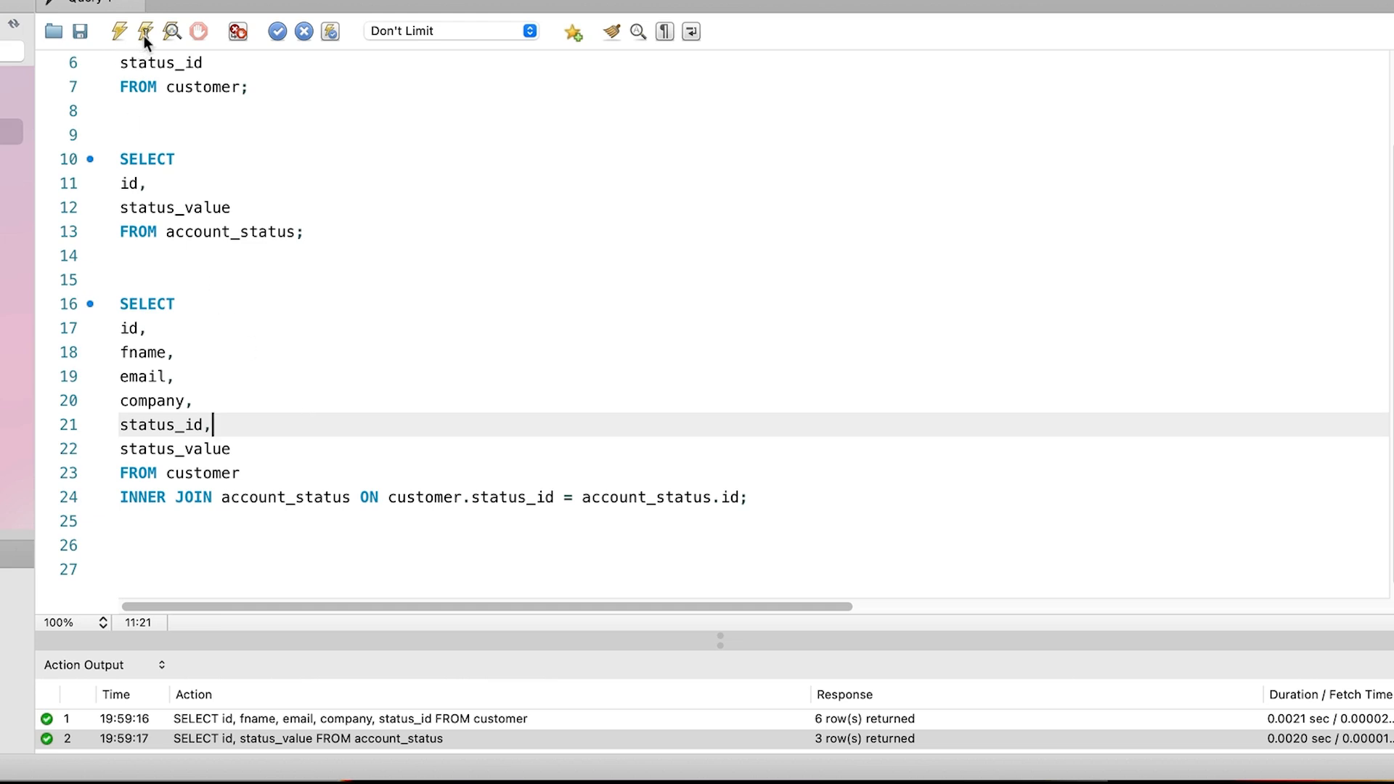
Execute the join query, producing Error 1052: column 'id' is ambiguous.
click(118, 31)
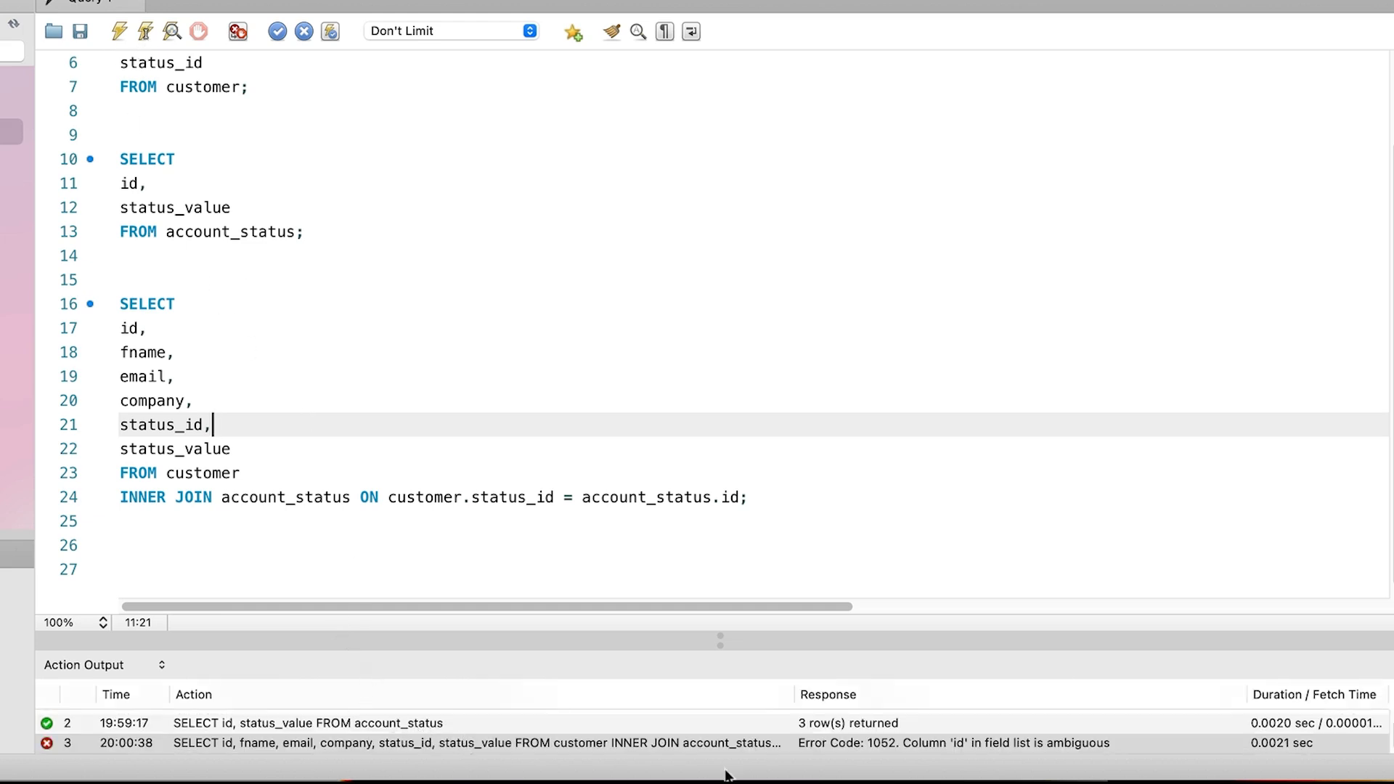
mouse_move(830, 360)
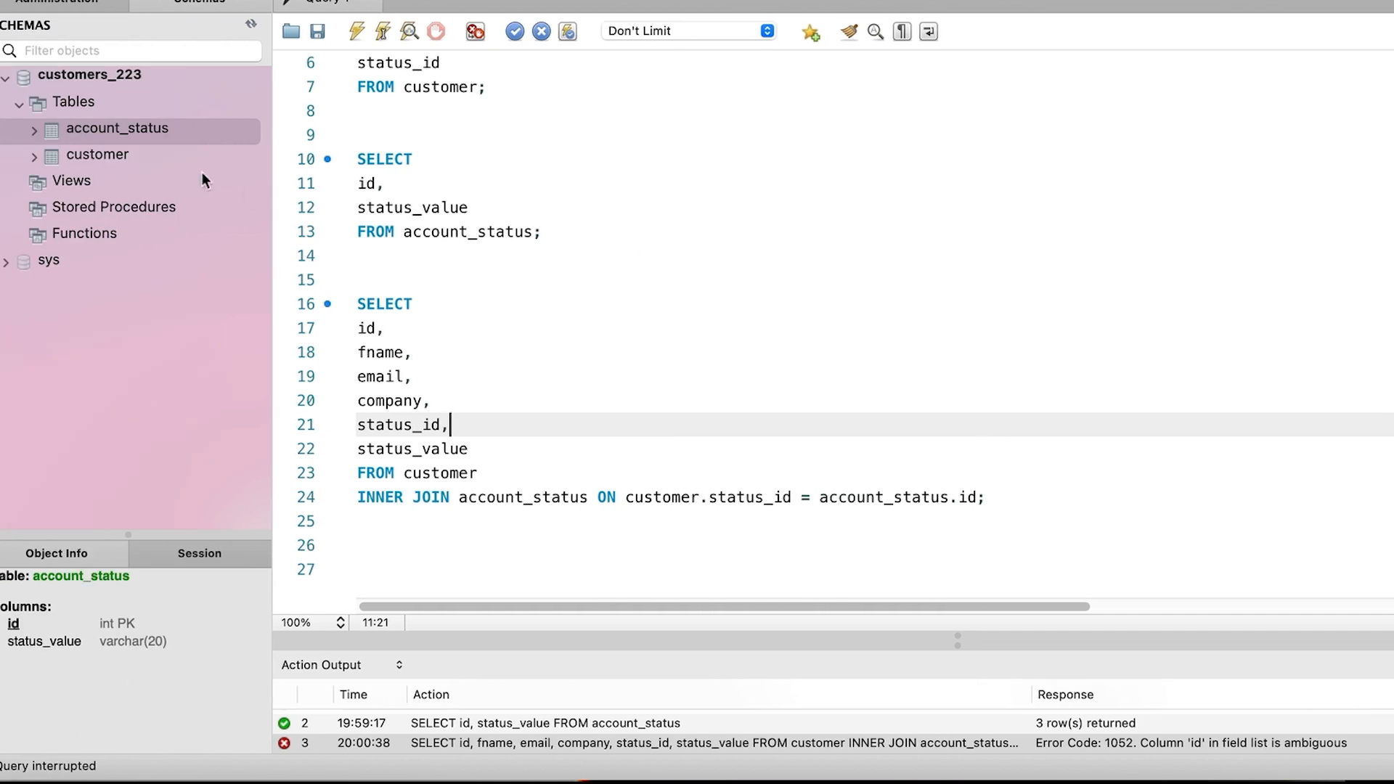
Inspect the account_status and customer columns in the Schemas navigator, confirming both have id.
click(127, 128)
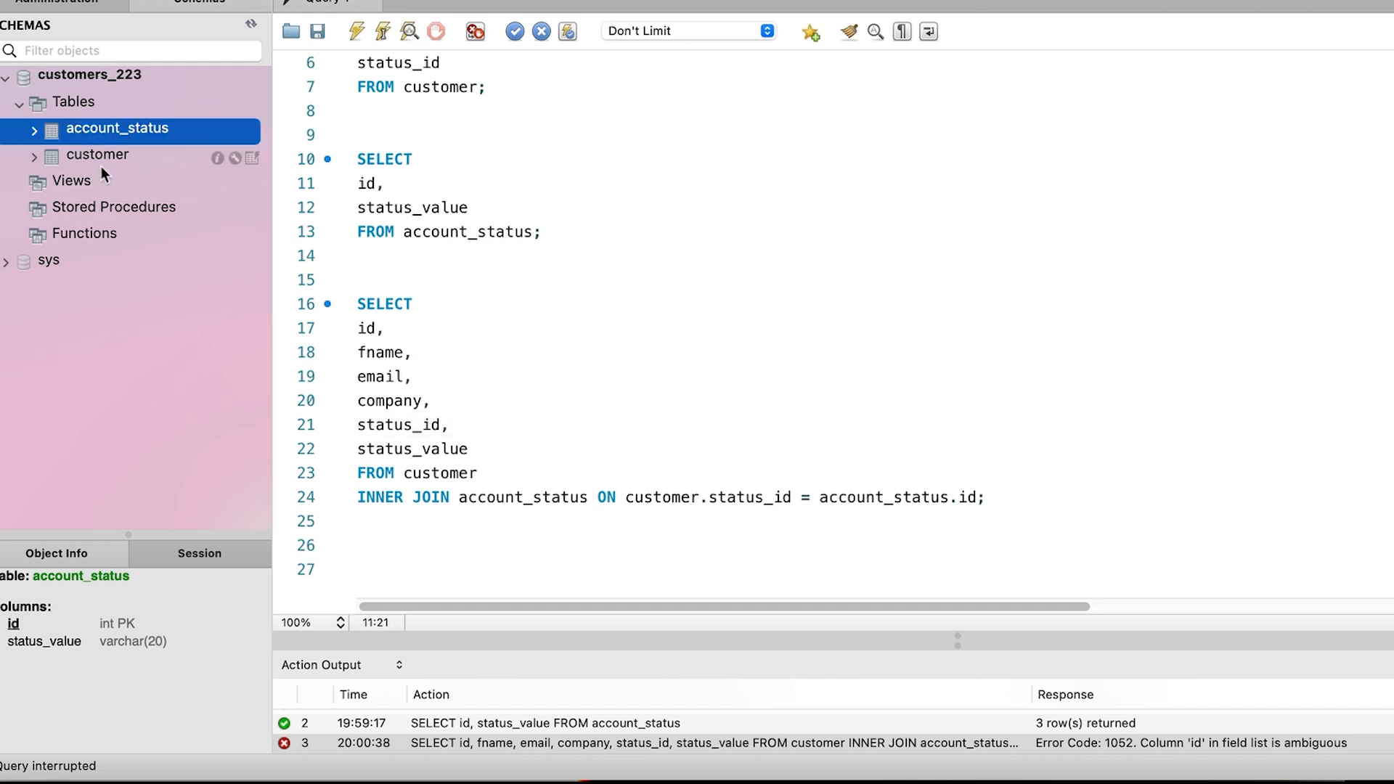
click(98, 155)
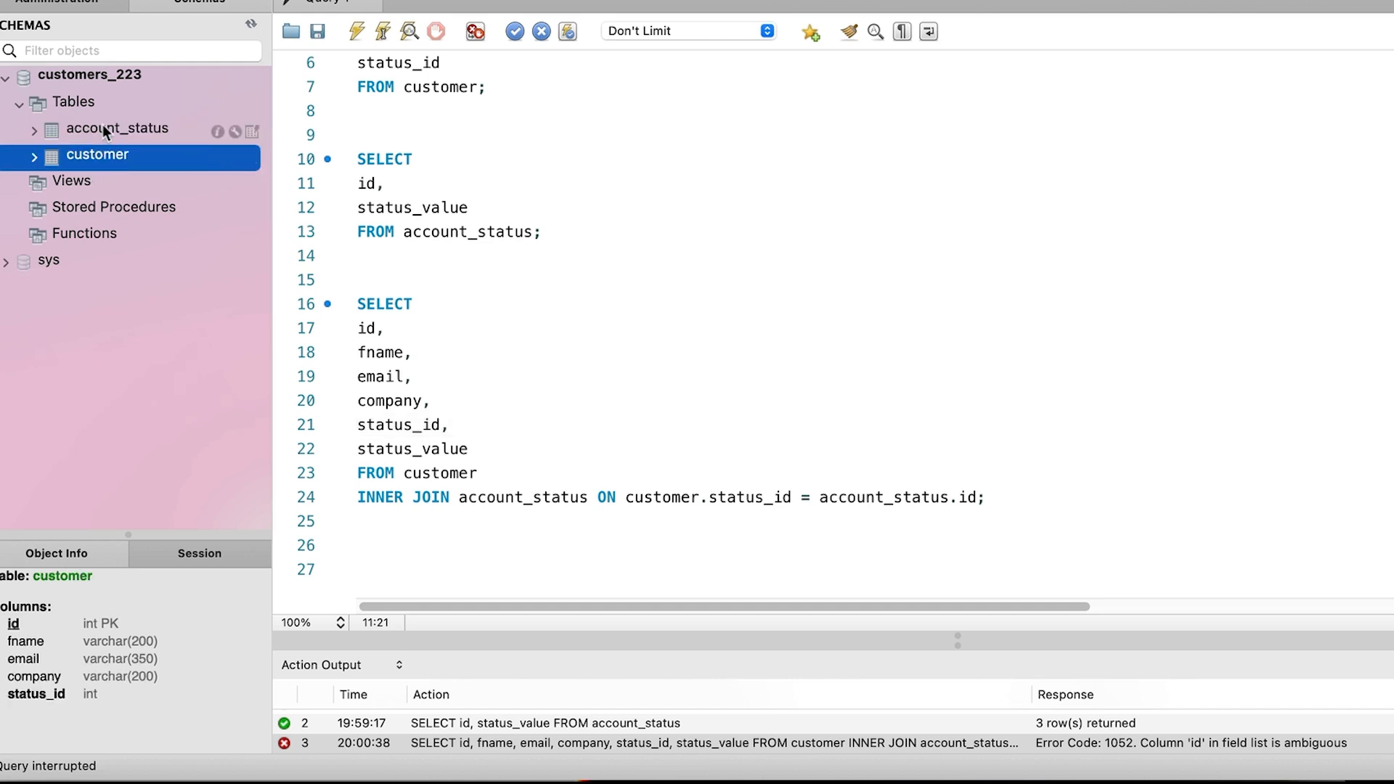
click(118, 128)
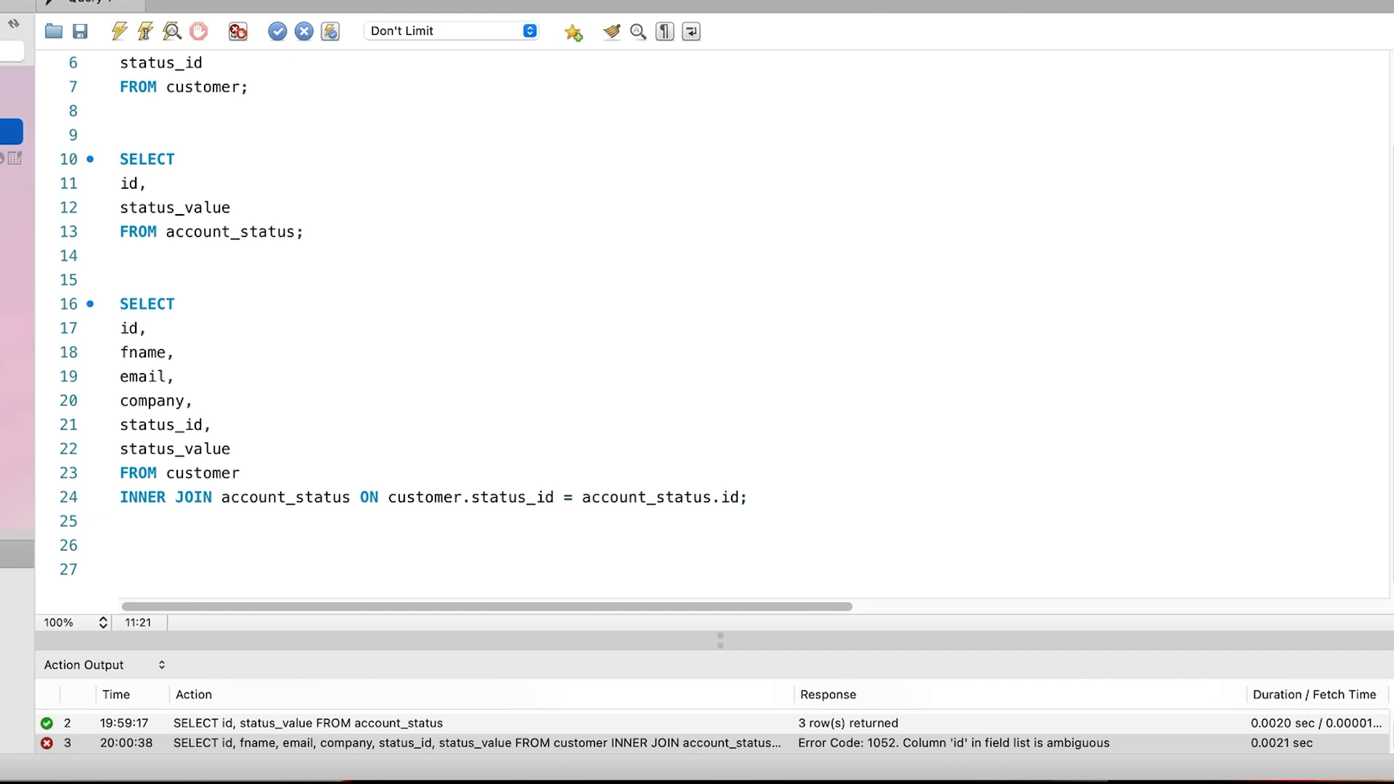
Change id to customer.id on line 17 and rerun, returning 5 customer rows.
click(131, 329)
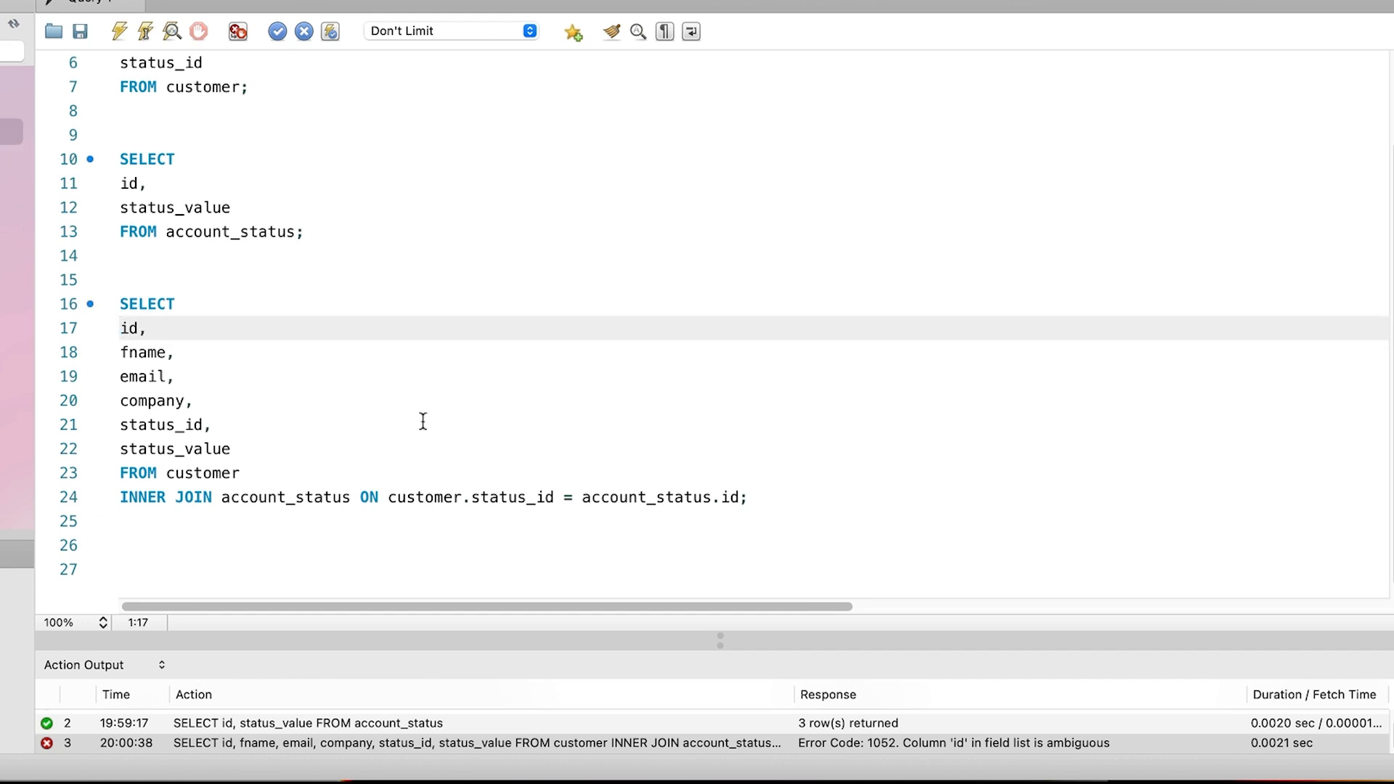
text(customer.)
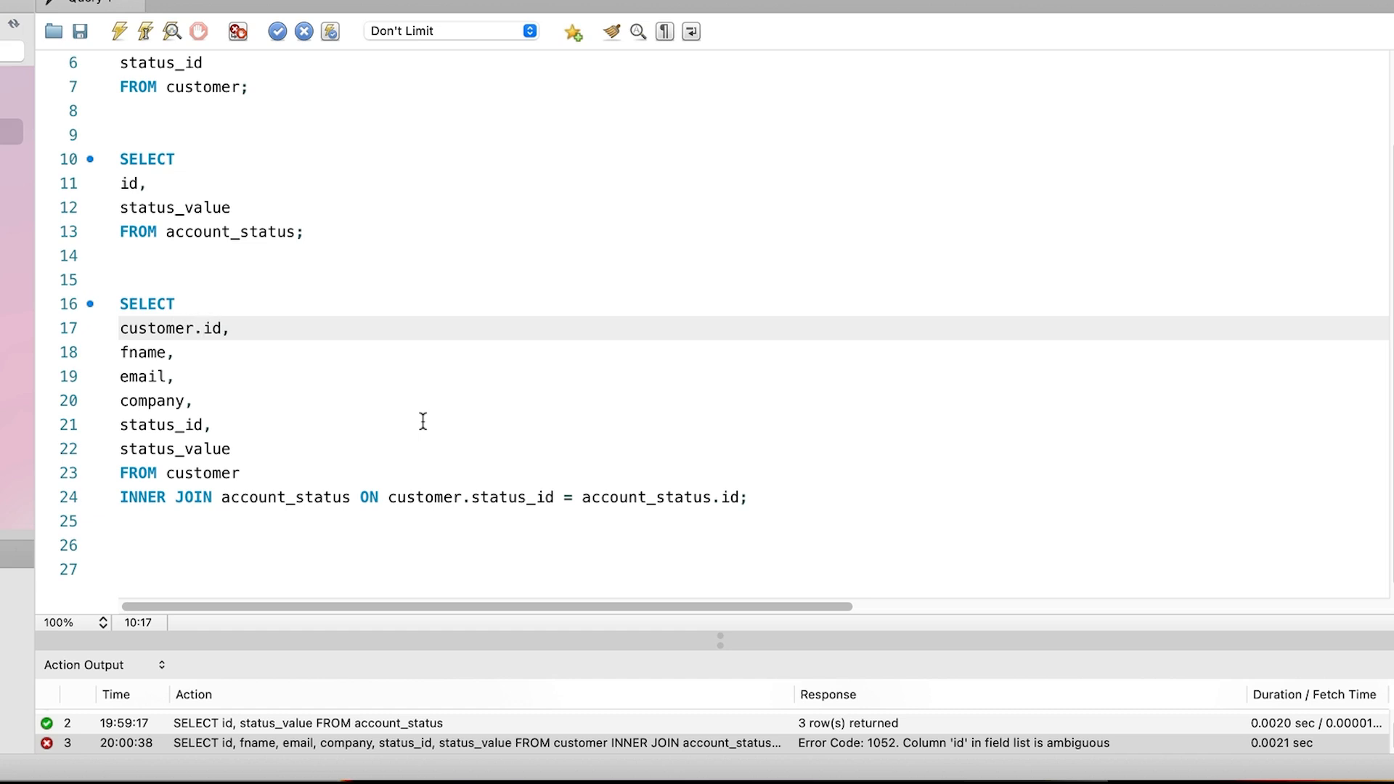
click(211, 424)
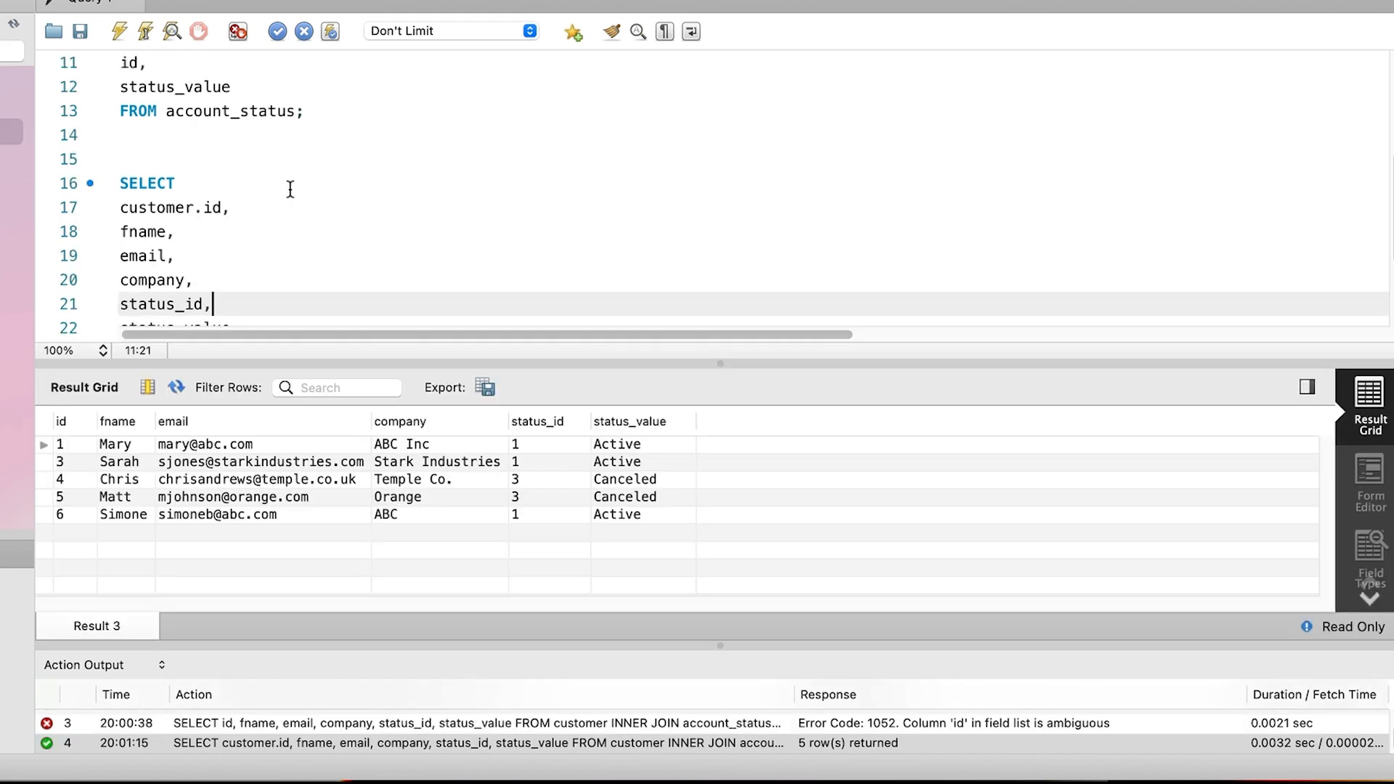
mouse_move(727, 543)
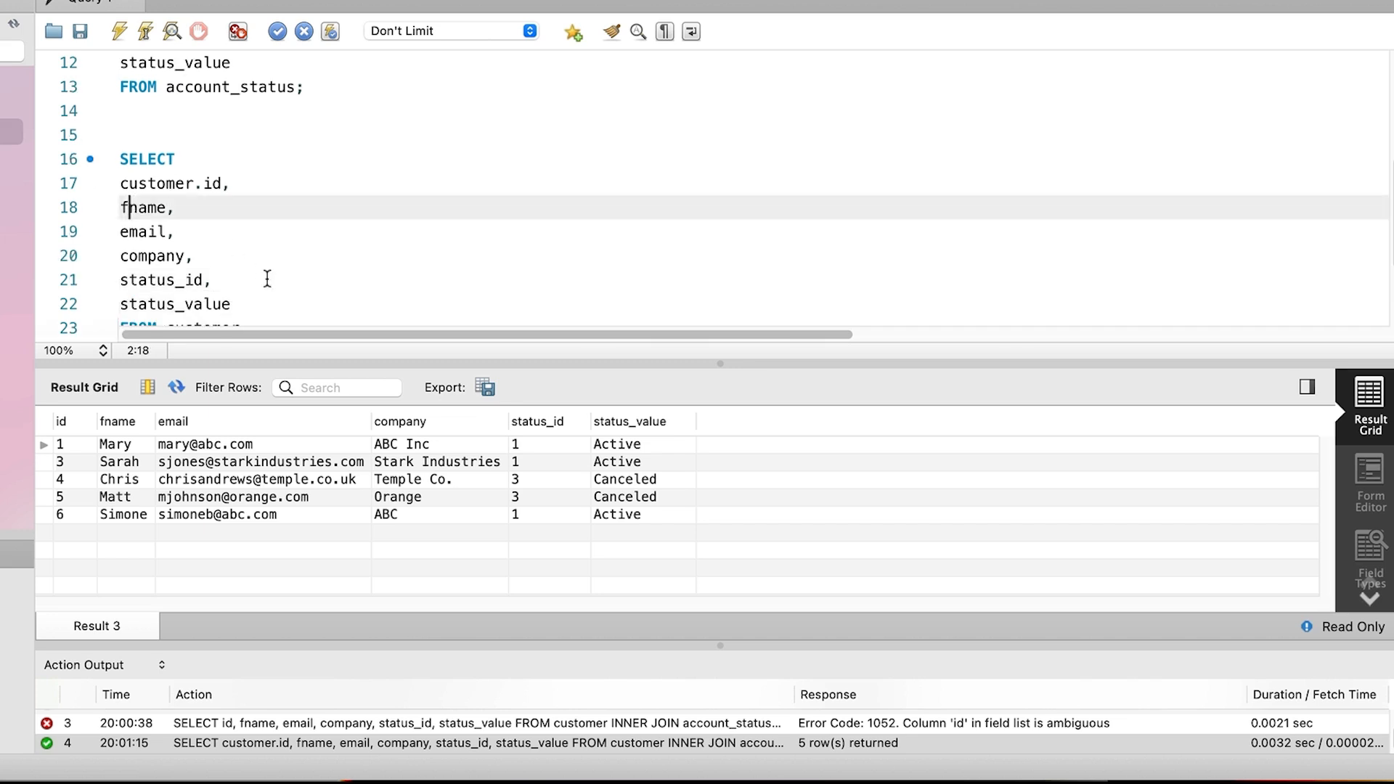
Prefix the remaining columns with customer. or account_status., drop status_id, and rerun.
text(customer.)
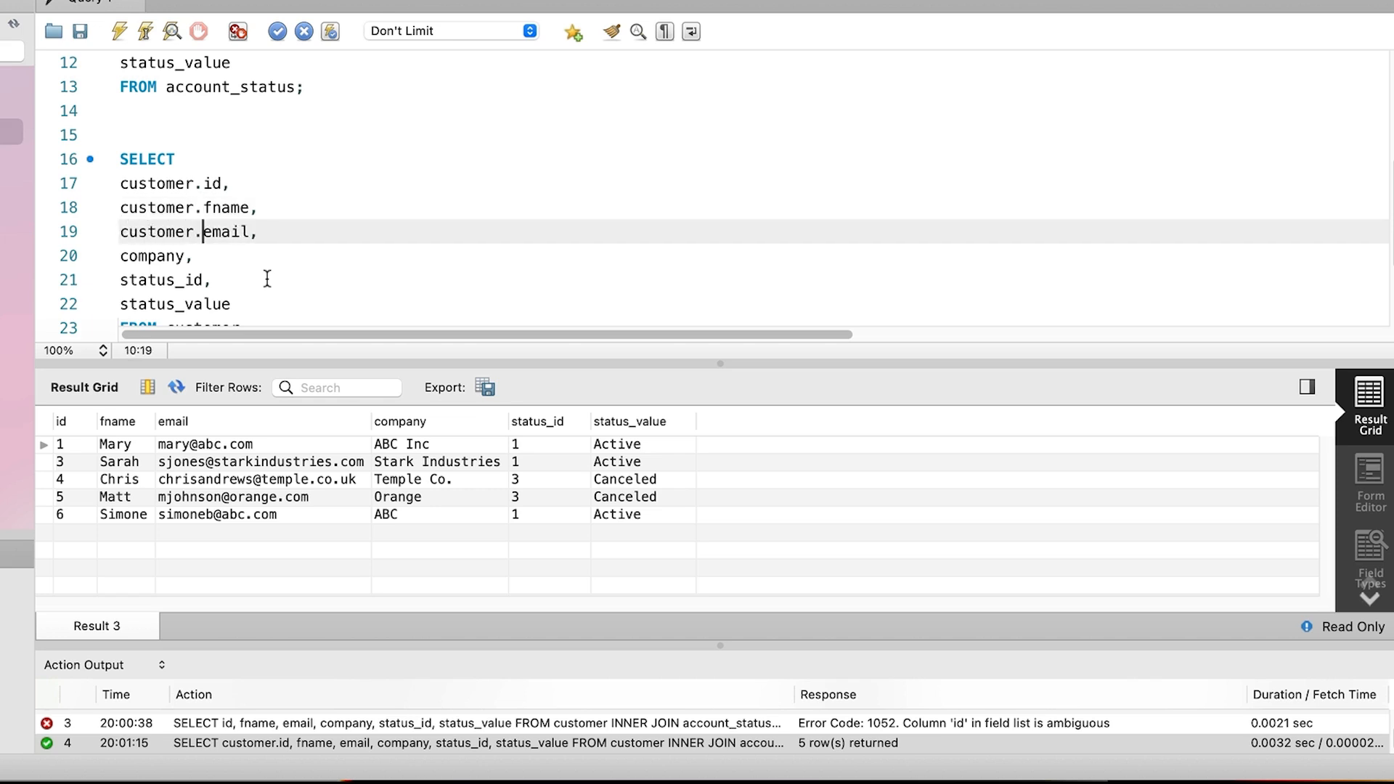
text(customer.)
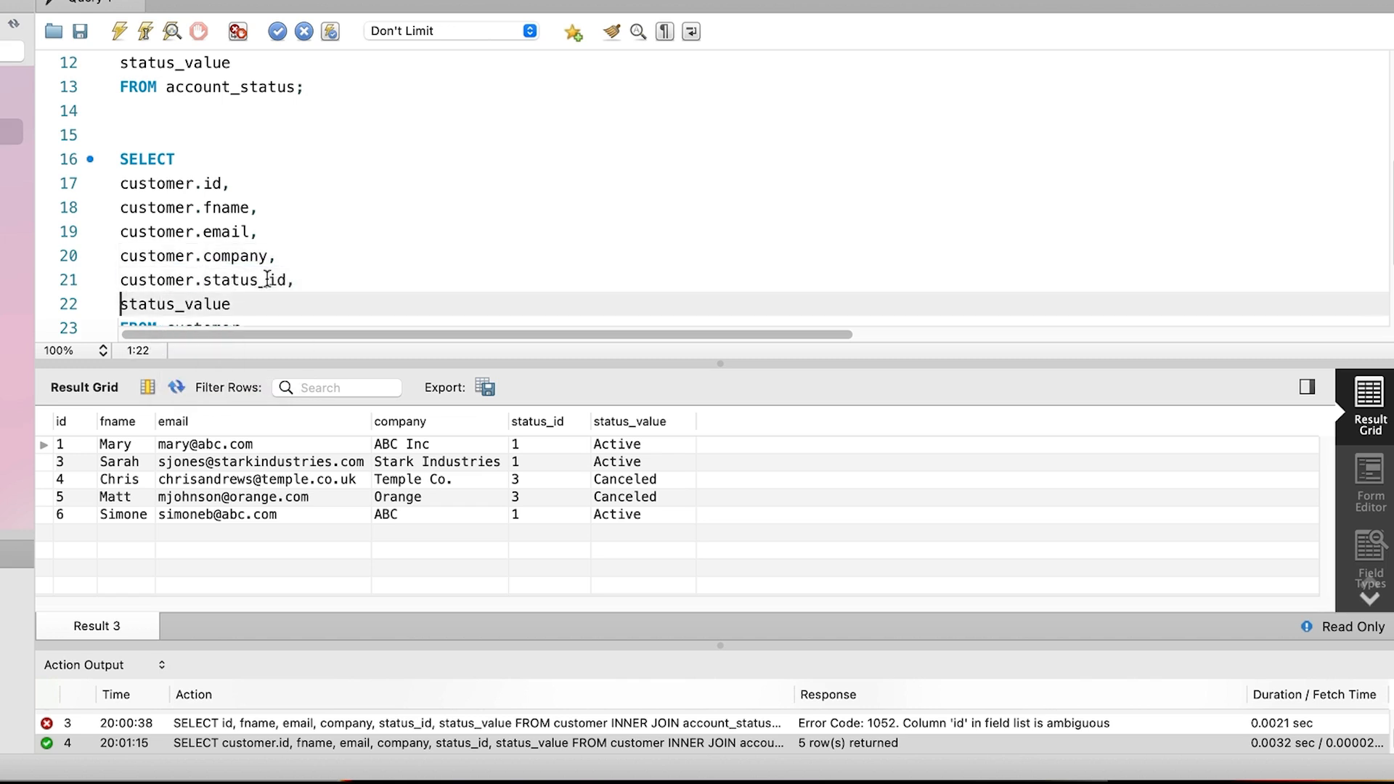
text(account_status.)
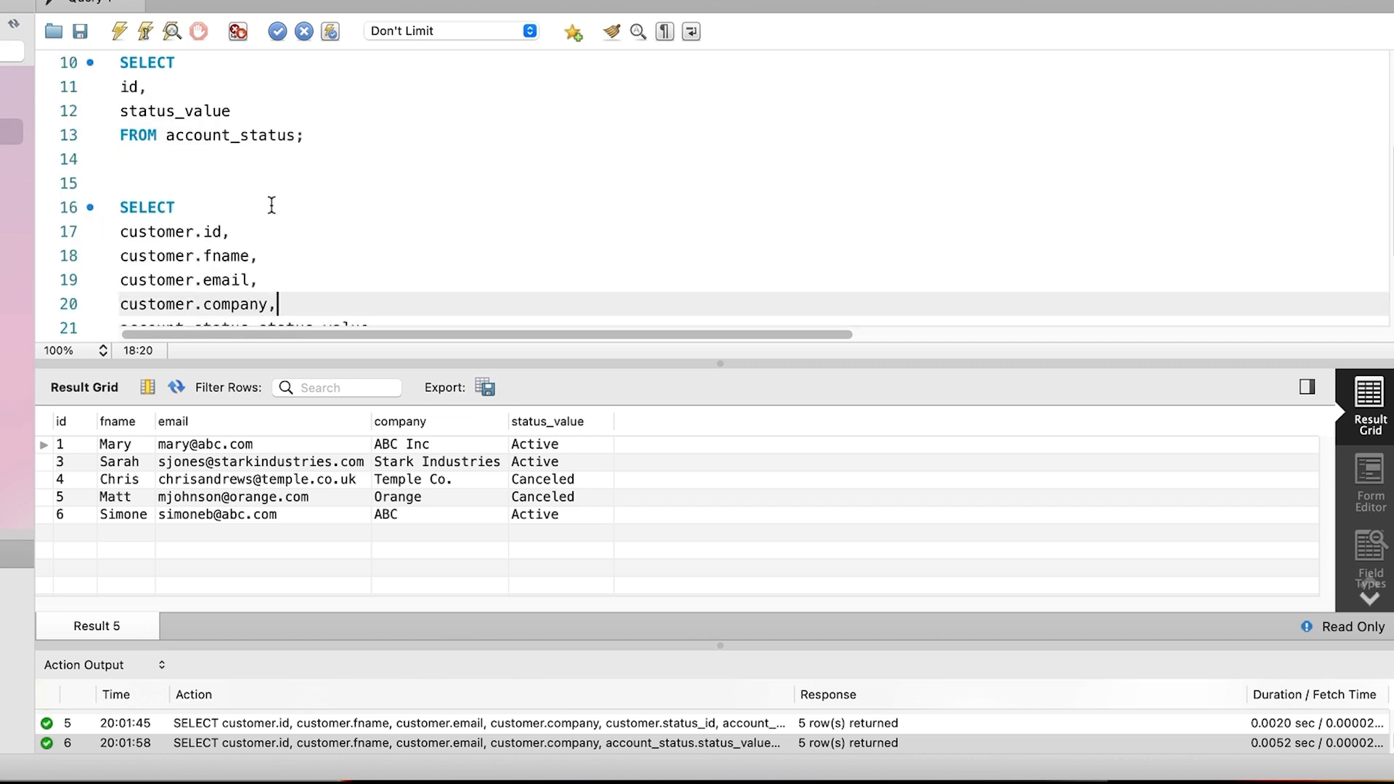
mouse_move(258, 527)
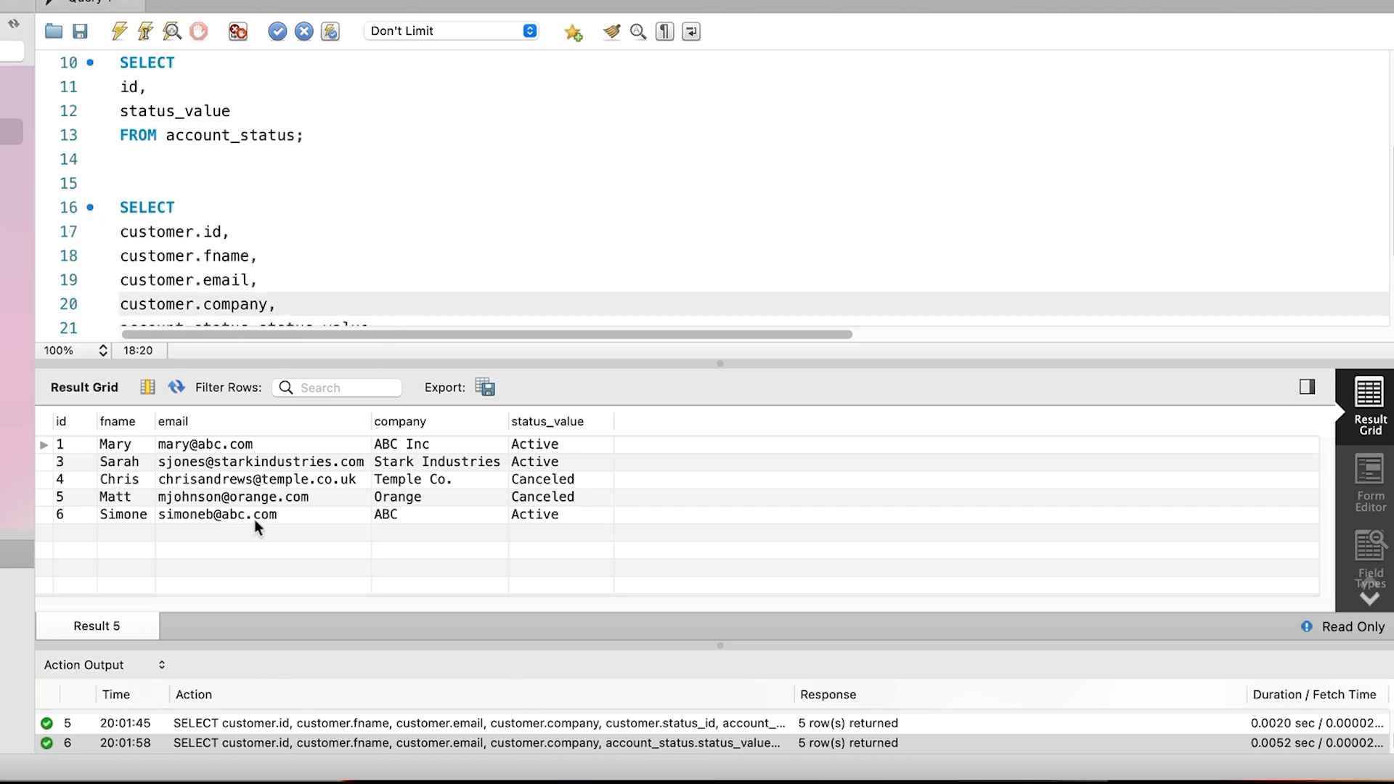